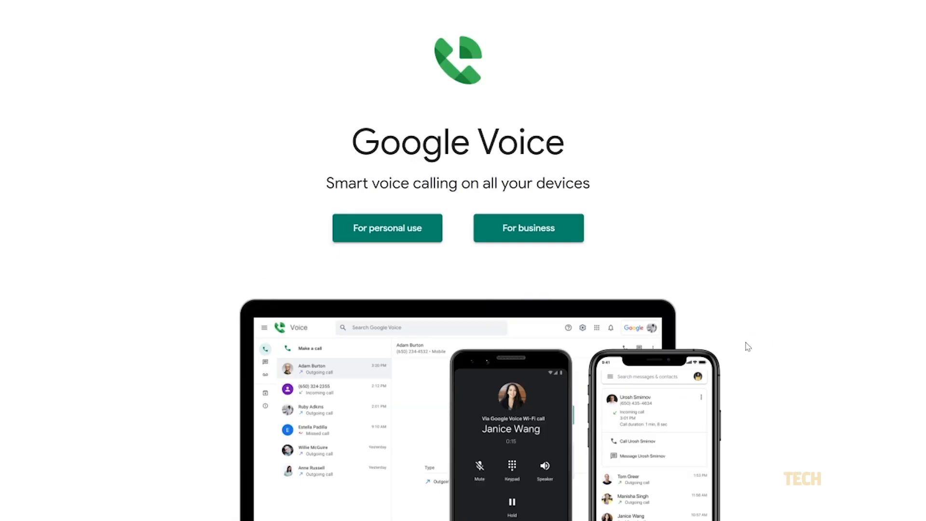
# Choose personal use and select Web as the device to set up Google Voice
pyautogui.click(387, 228)
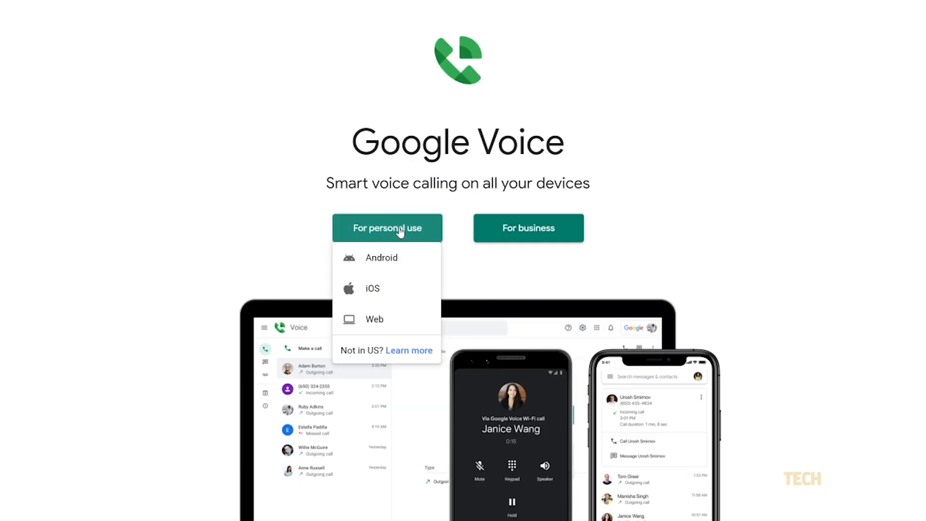
pyautogui.click(374, 319)
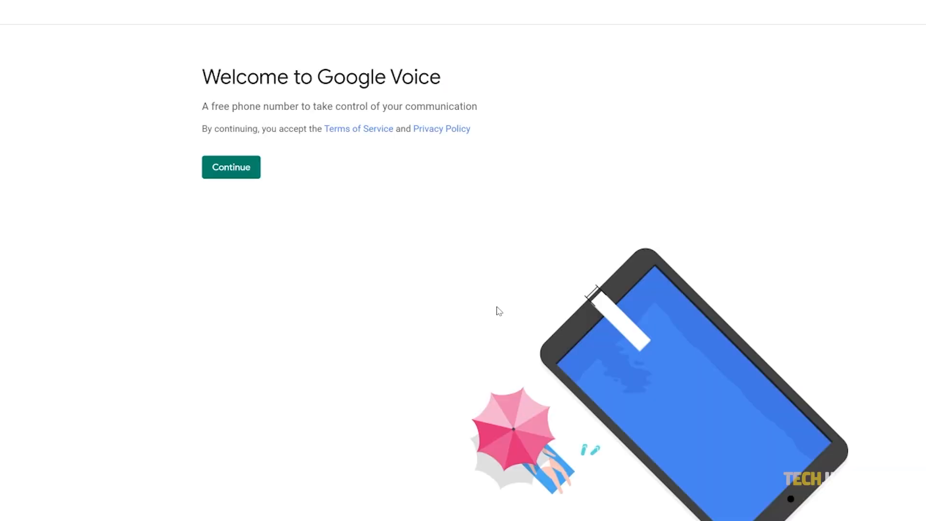
pyautogui.moveTo(378, 297)
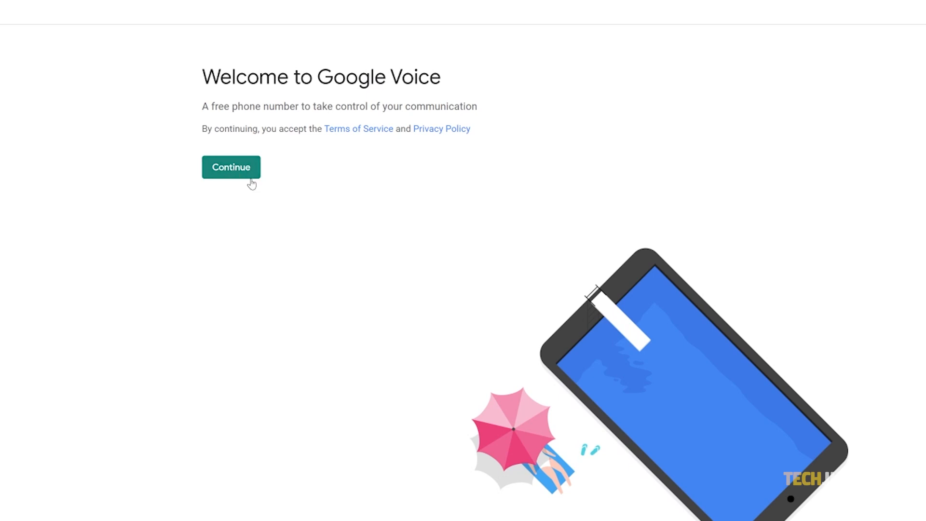
# Accept the Google Voice terms and continue to number selection
pyautogui.click(231, 167)
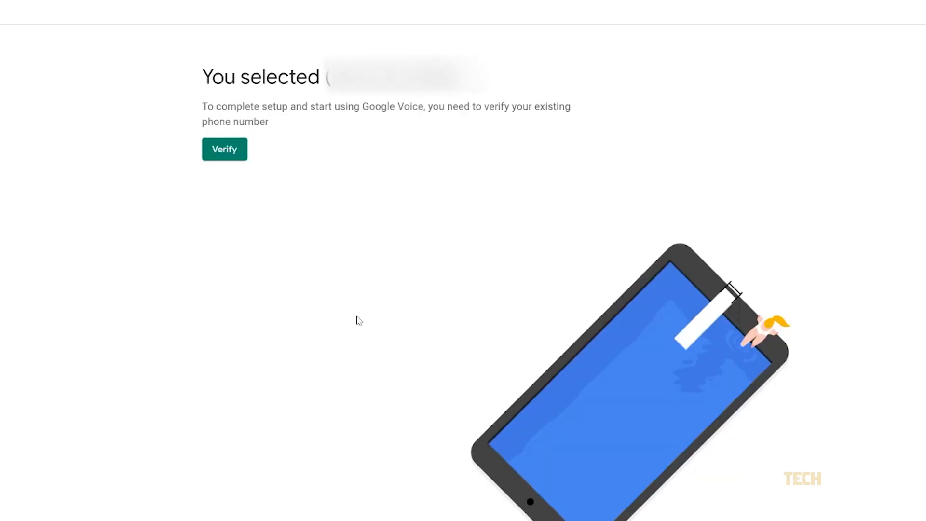
pyautogui.click(224, 148)
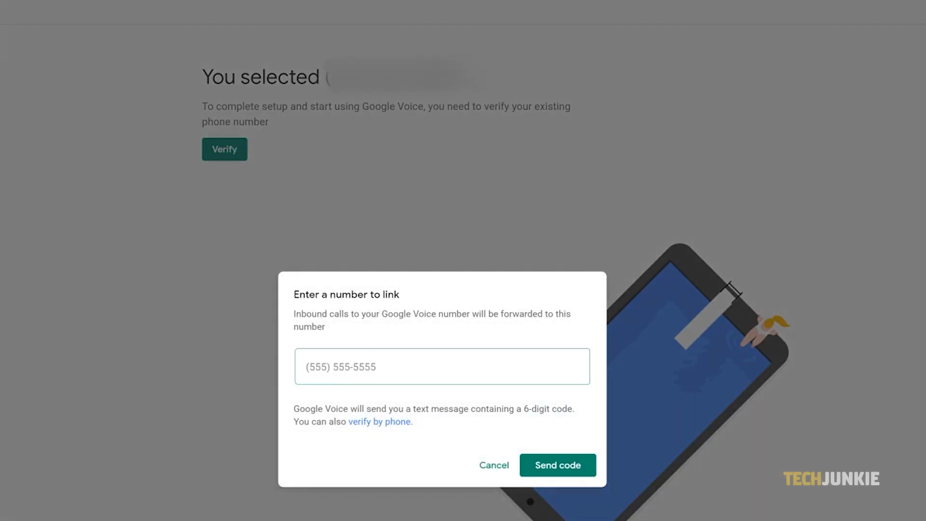
pyautogui.click(556, 465)
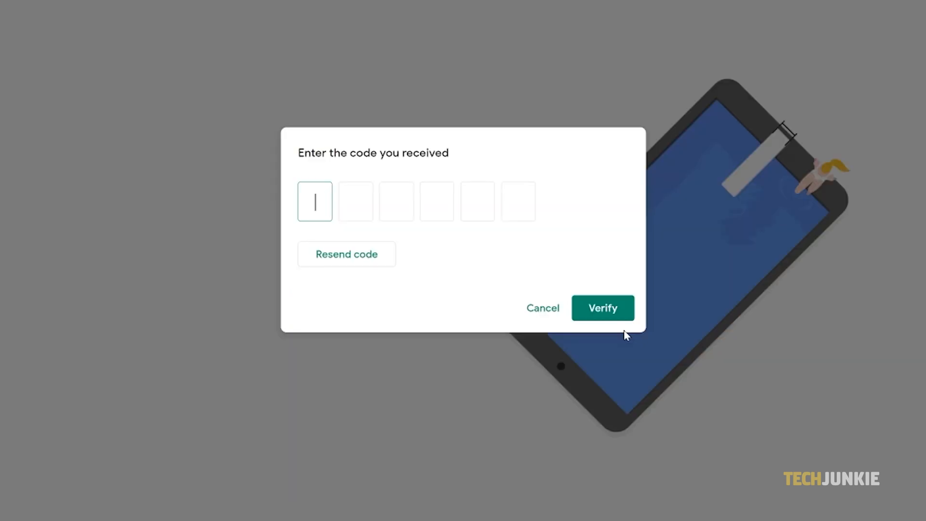
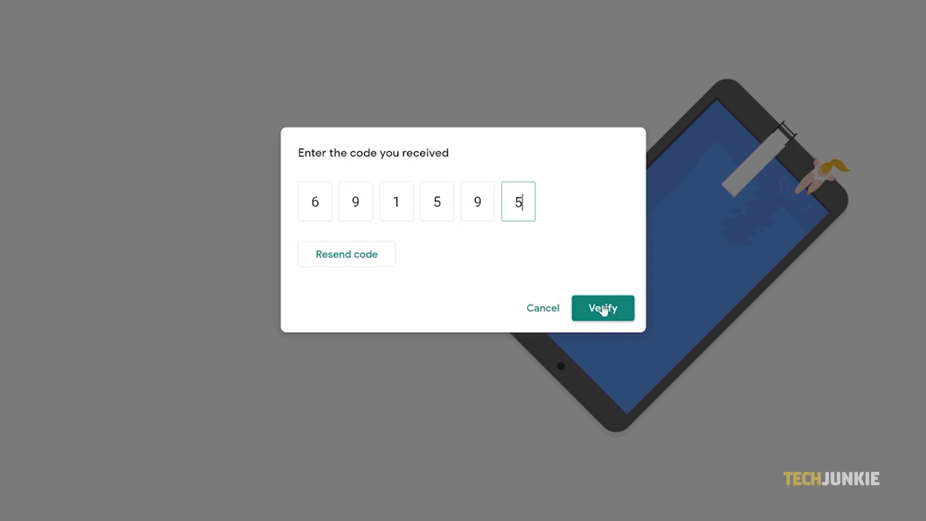
pyautogui.click(602, 308)
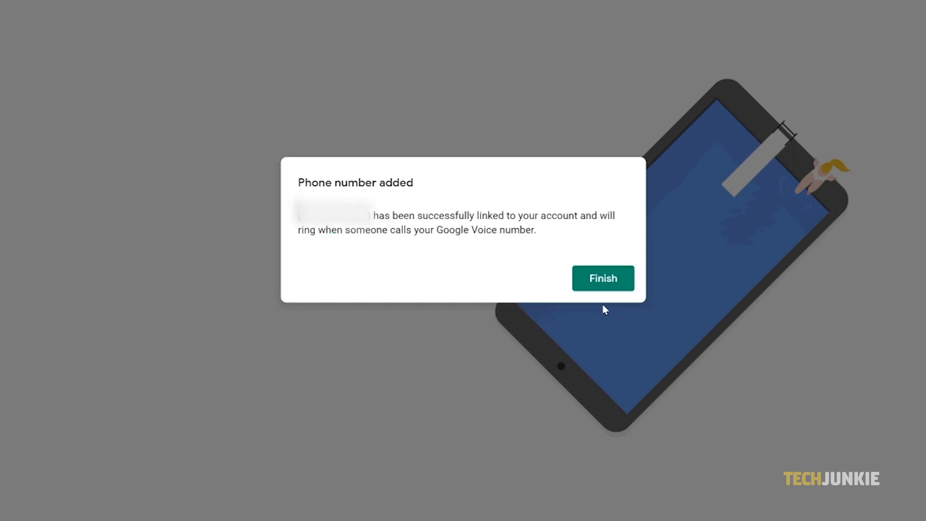
pyautogui.click(602, 278)
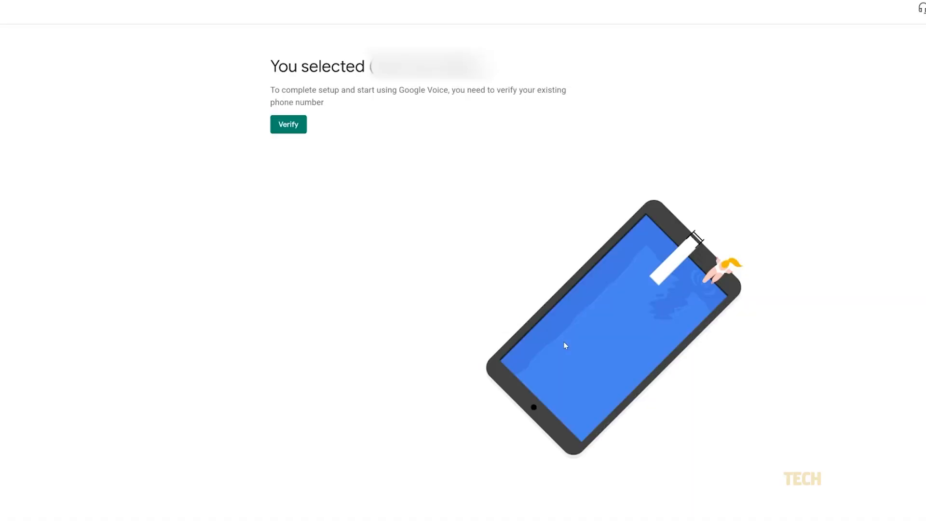
# Finish claiming the number and read the unread conversation in the web Messages inbox
pyautogui.click(288, 125)
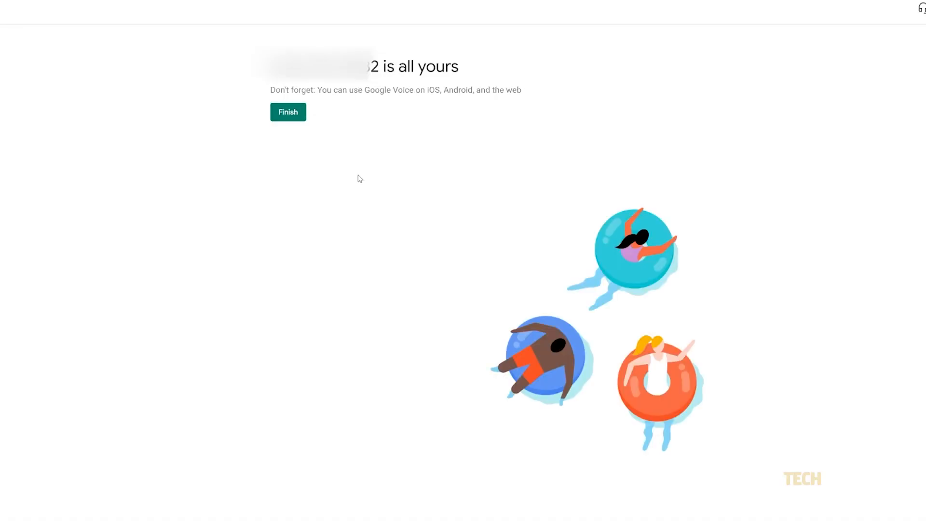
pyautogui.click(288, 111)
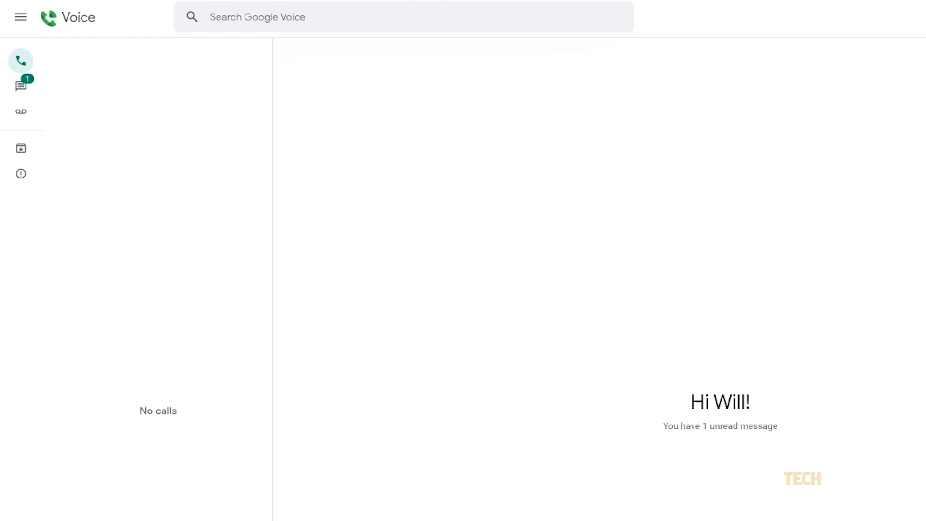
pyautogui.click(21, 86)
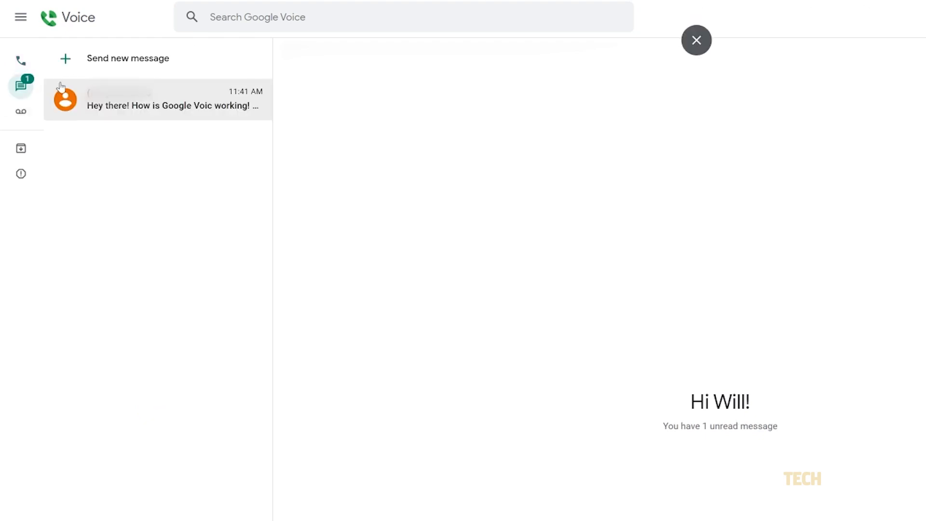
pyautogui.click(157, 98)
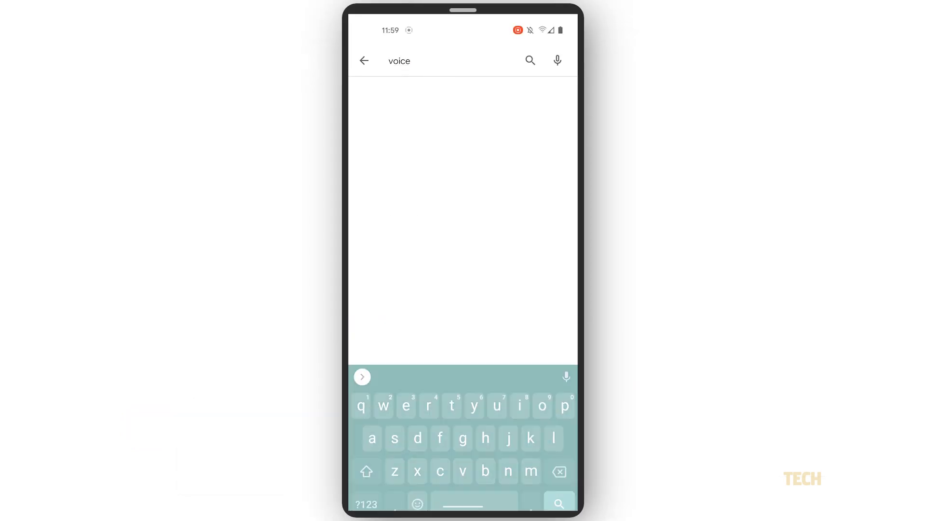
# Search Play Store for 'voice', install Google Voice and launch it
pyautogui.click(558, 503)
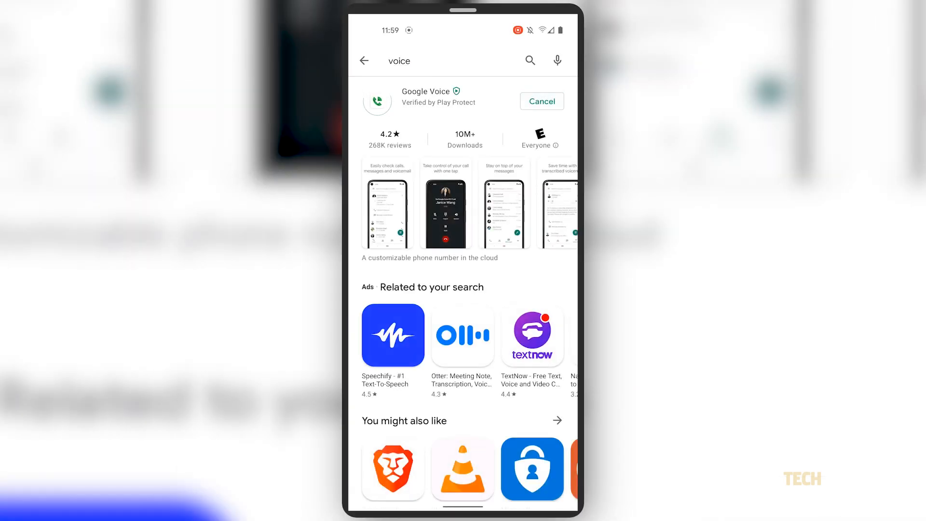
pyautogui.click(377, 101)
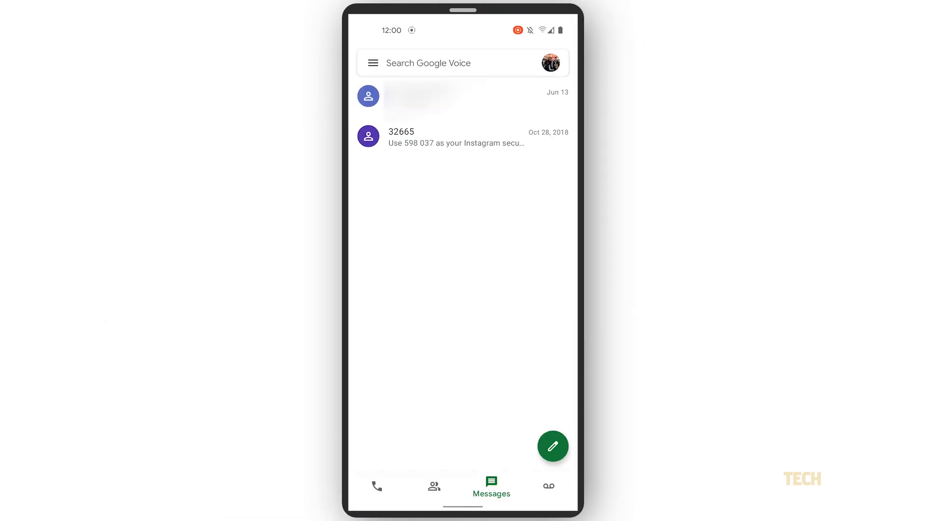
# Read the 32665 conversation's verification-code messages in the phone app
pyautogui.click(462, 136)
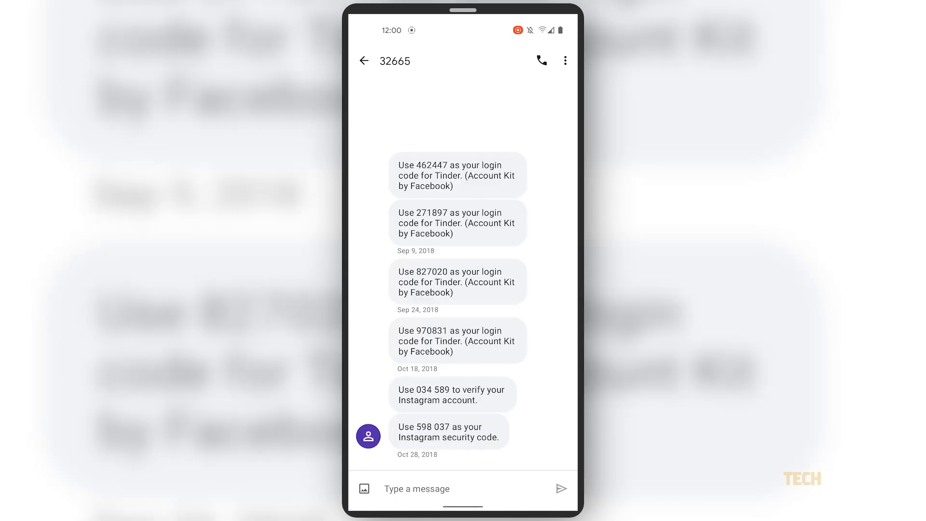
pyautogui.click(462, 259)
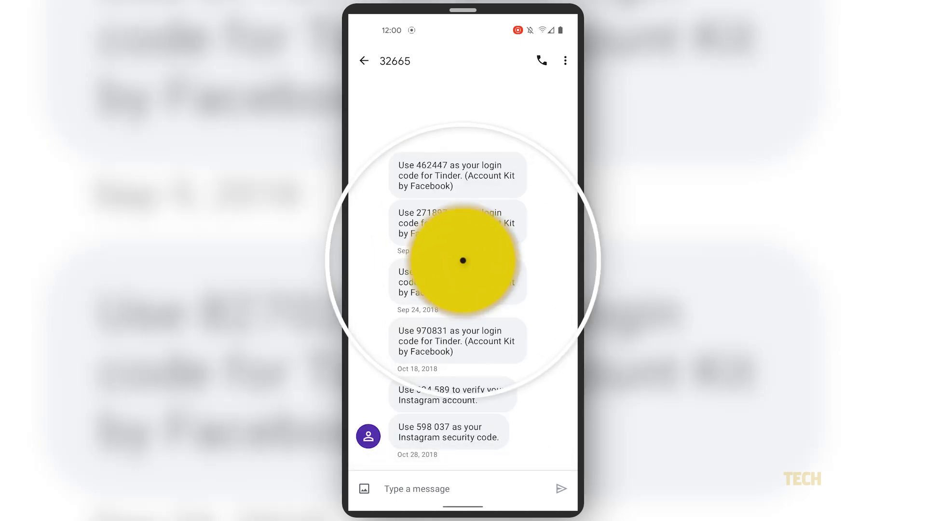